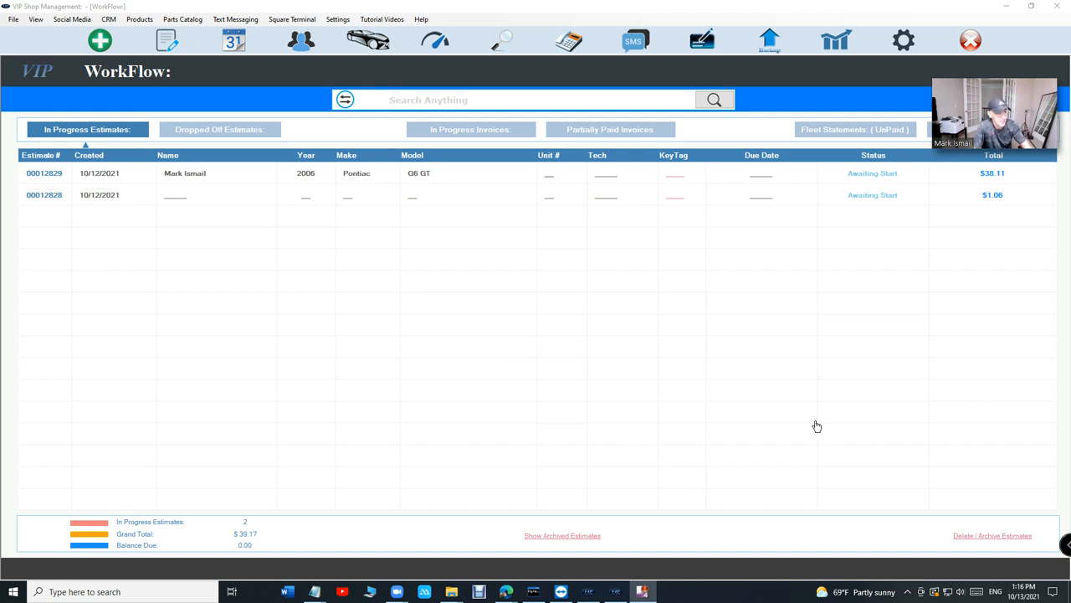
Open estimate 00012829 for the 2006 Pontiac G6 GT.
left_click(452, 173)
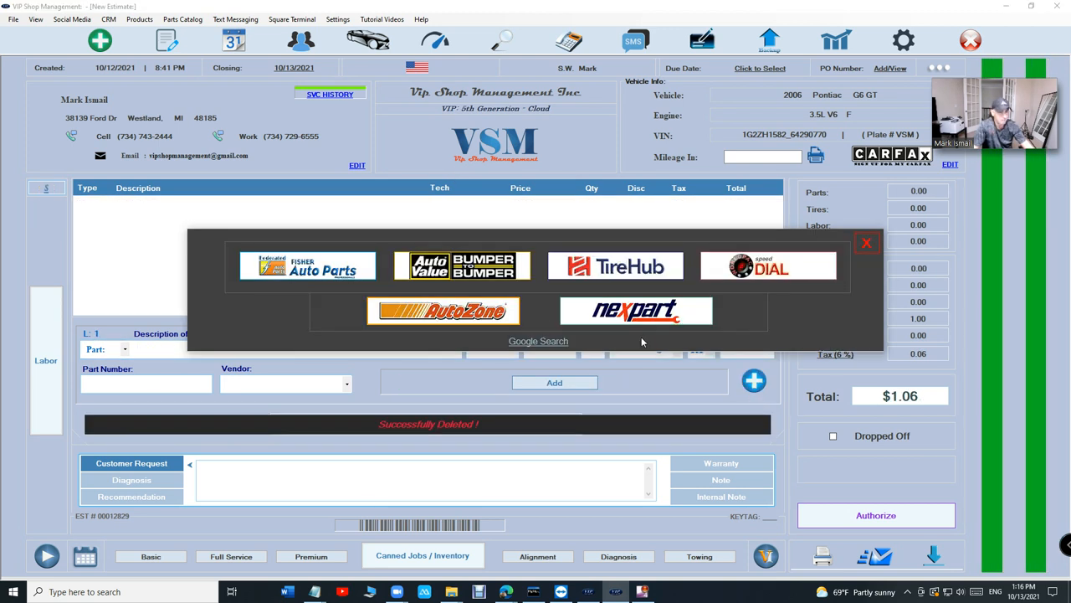
In AutoZone, look up Brake Pads / Shoes, Starters and Radiators / Thermostats parts.
left_click(443, 311)
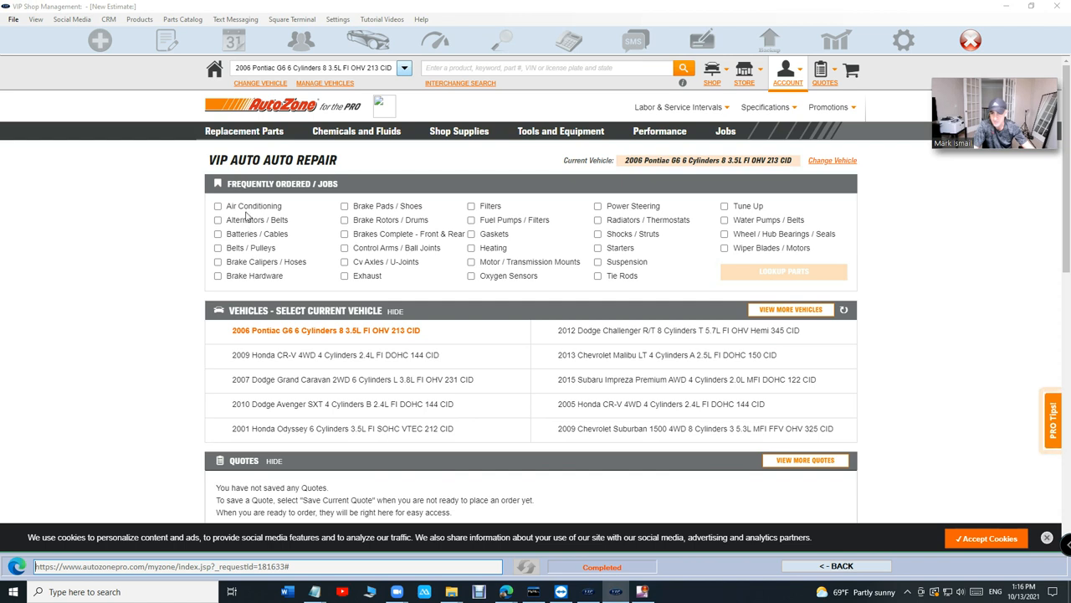
left_click(344, 206)
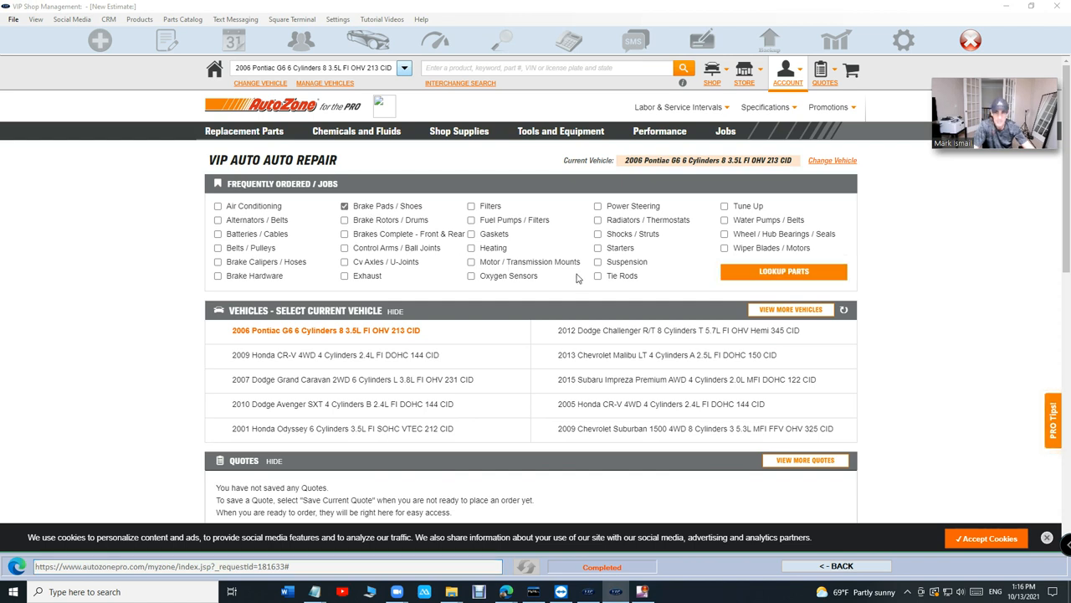
left_click(598, 247)
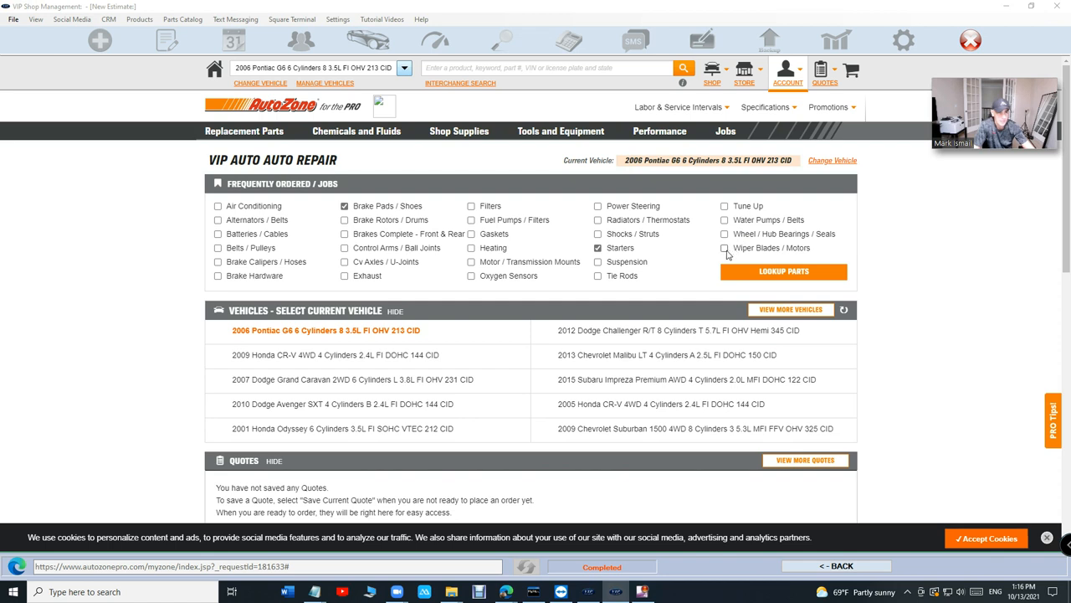
left_click(598, 219)
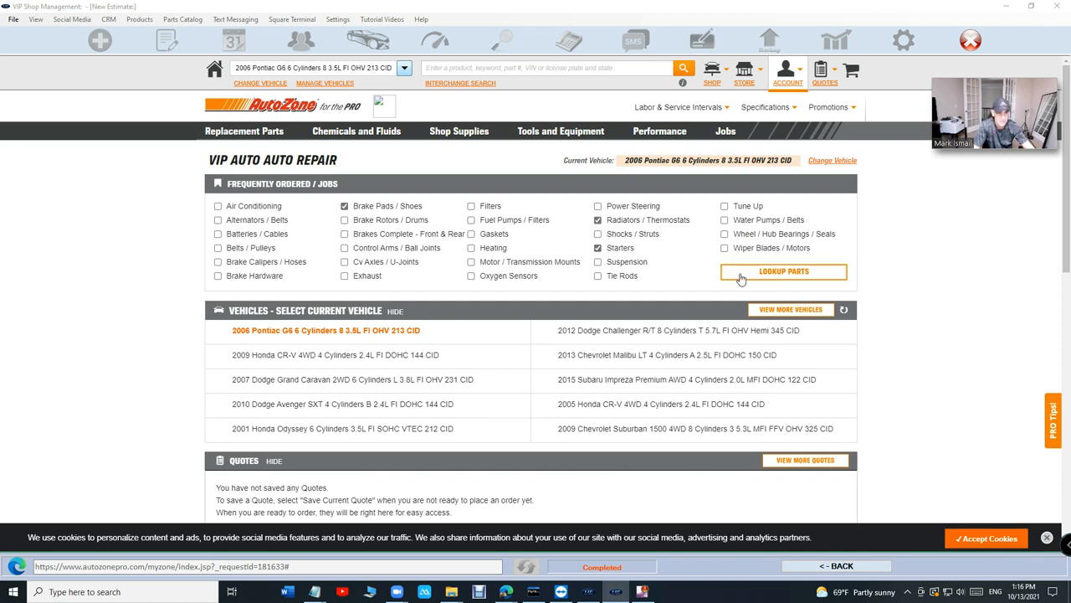
left_click(783, 271)
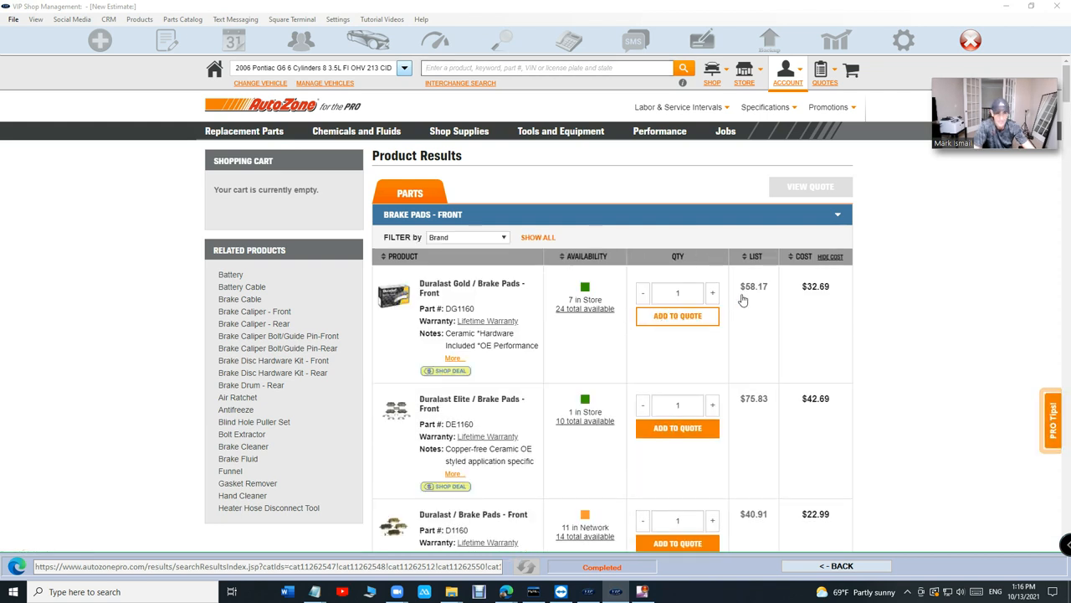
Quote Duralast Gold front pads, Duralast radiator and Valucraft starter, then view the $235.26 quote.
left_click(677, 315)
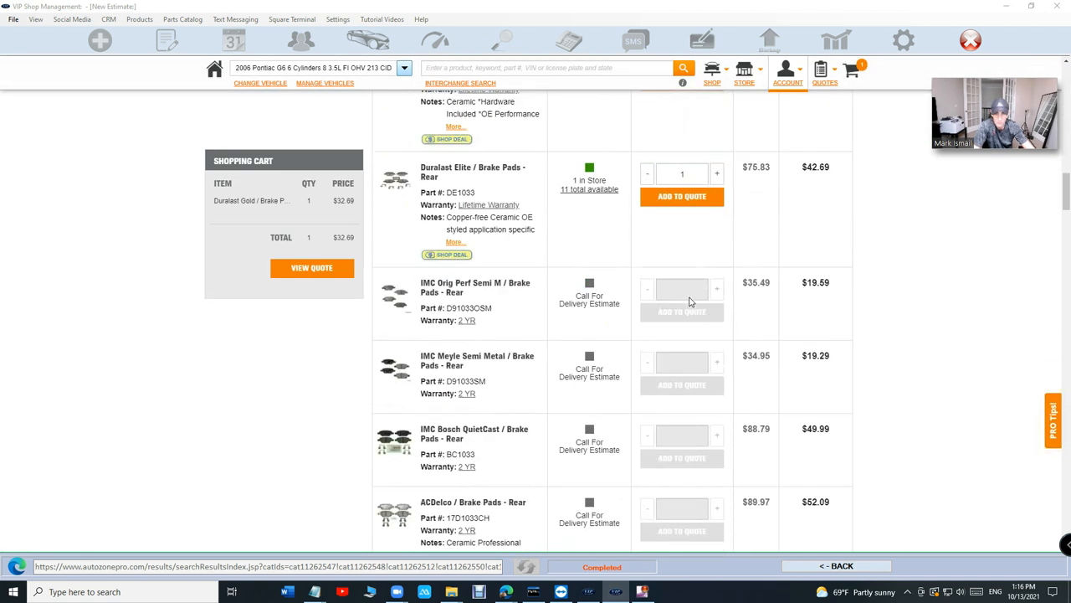
scroll("down", 3)
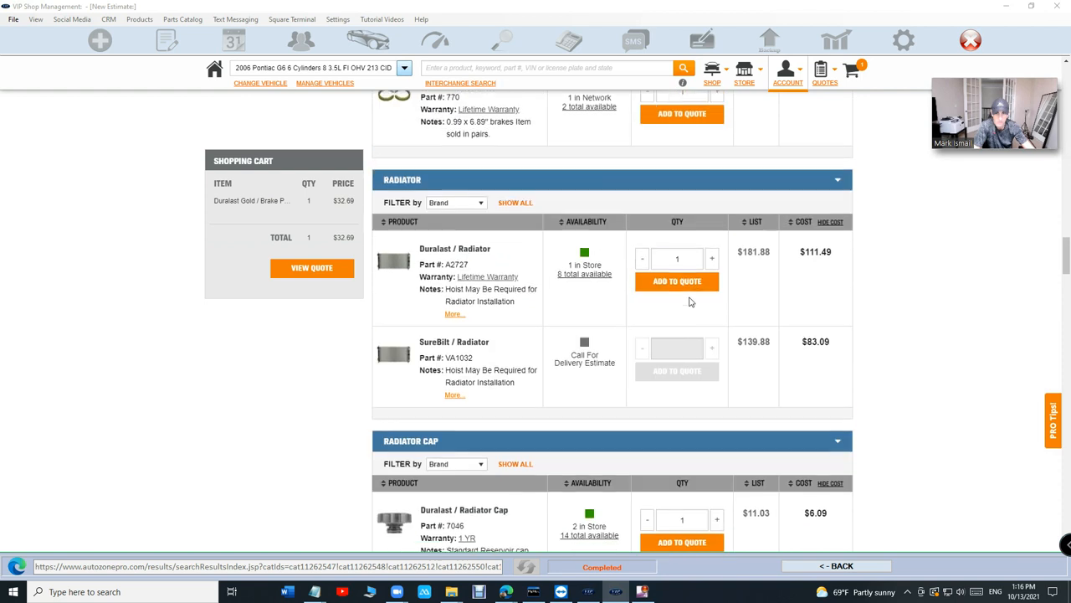
left_click(677, 281)
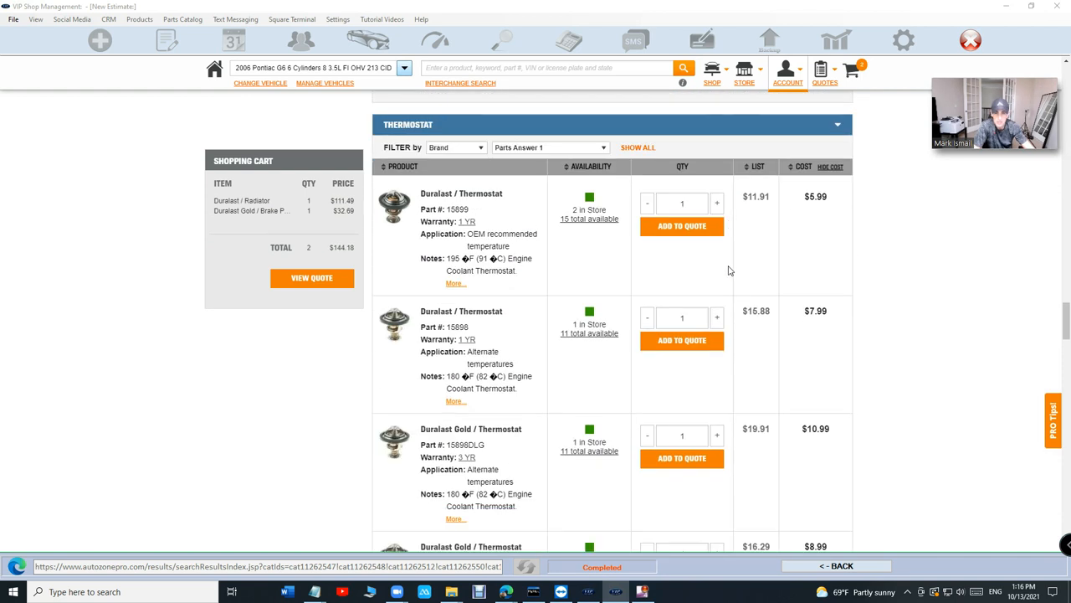
mouse_move(669, 251)
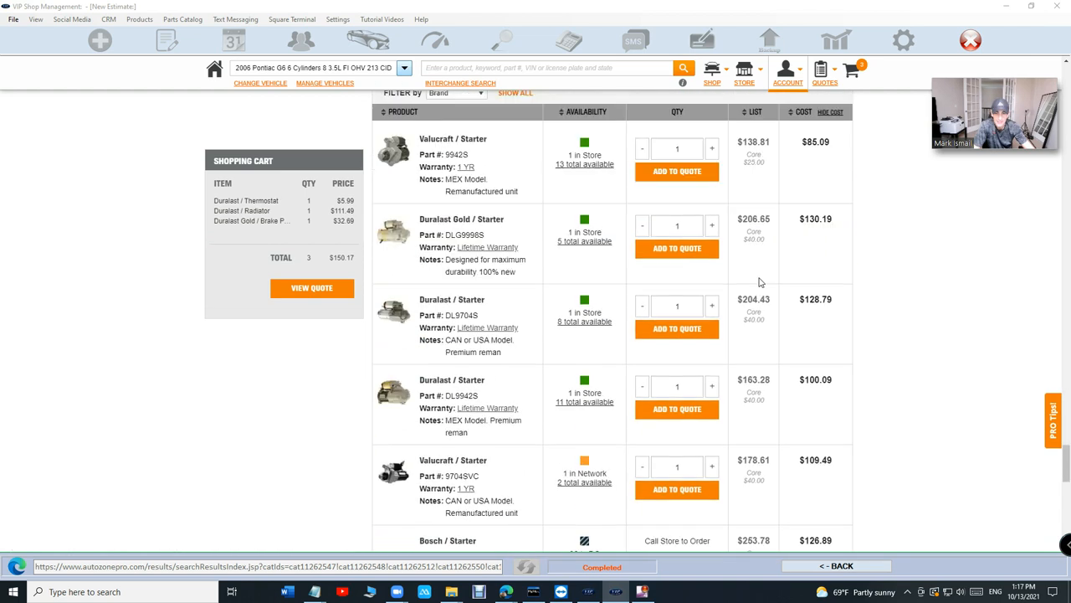
scroll("up", 3)
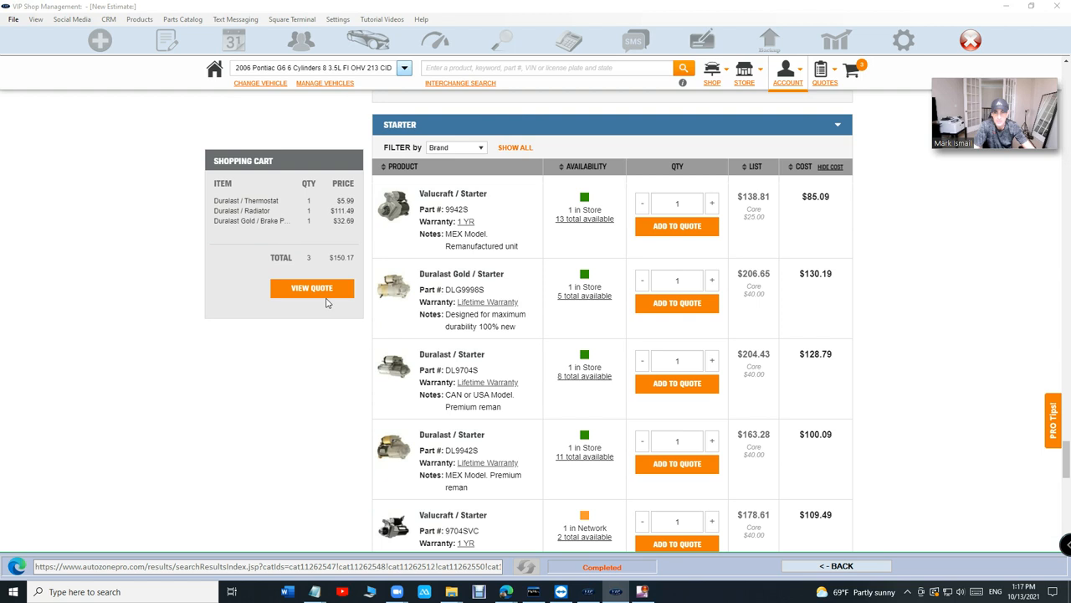
left_click(676, 226)
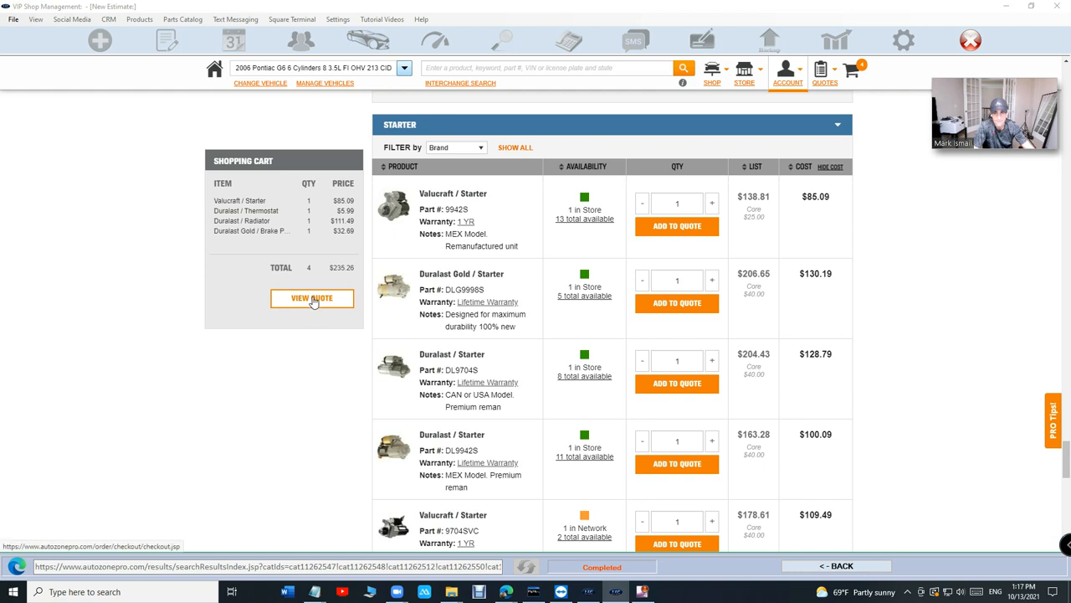
left_click(311, 298)
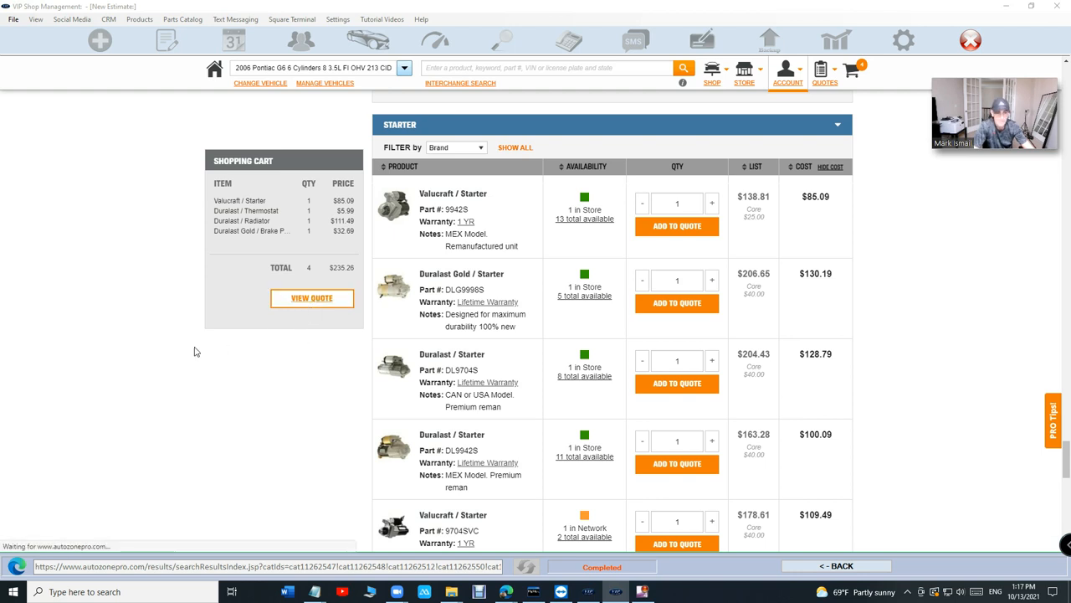
Transfer the four quoted AutoZone parts into the VIP estimate.
left_click(312, 297)
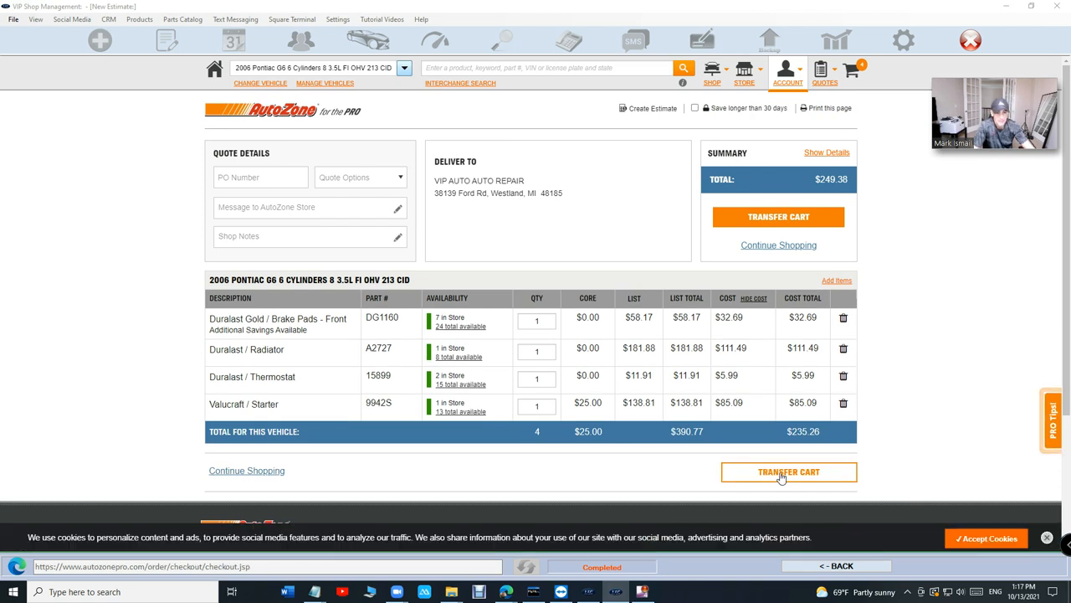
left_click(788, 471)
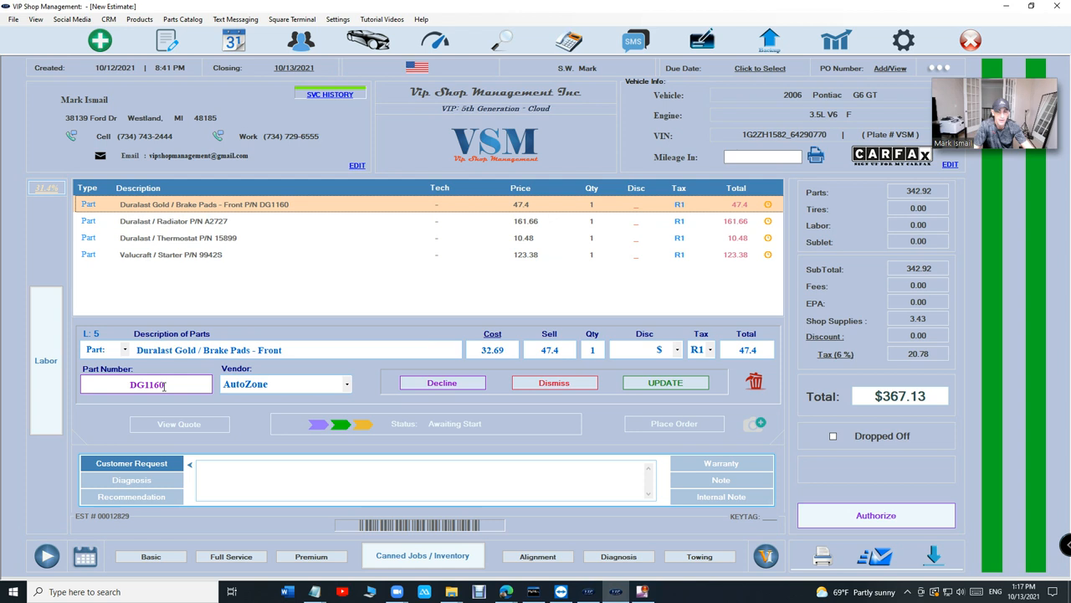
mouse_move(107, 374)
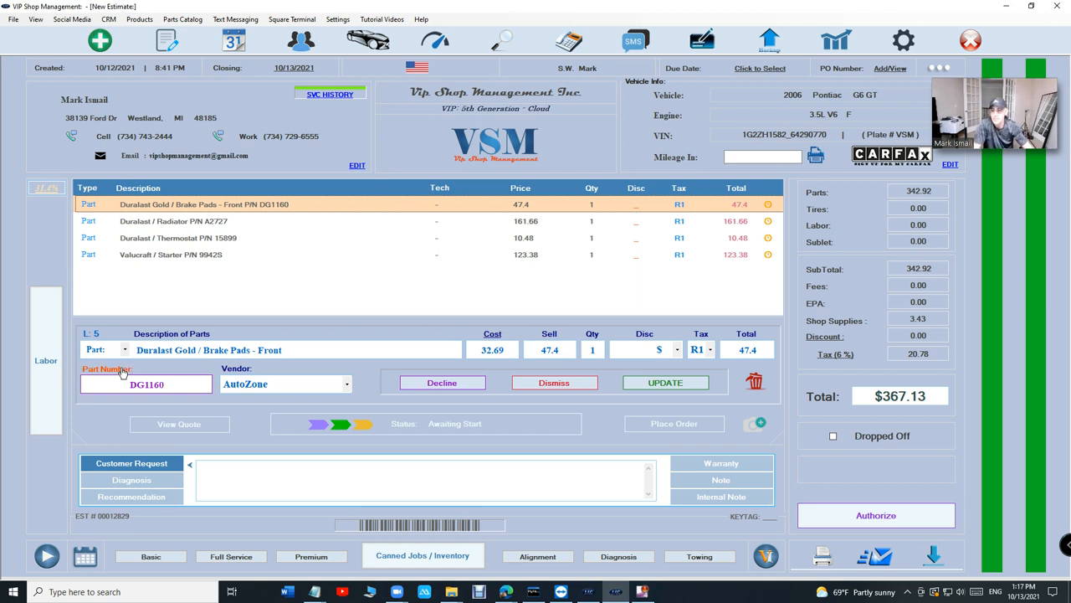
Open Part Number Search for brake pad DG1160 to see past invoices.
left_click(146, 384)
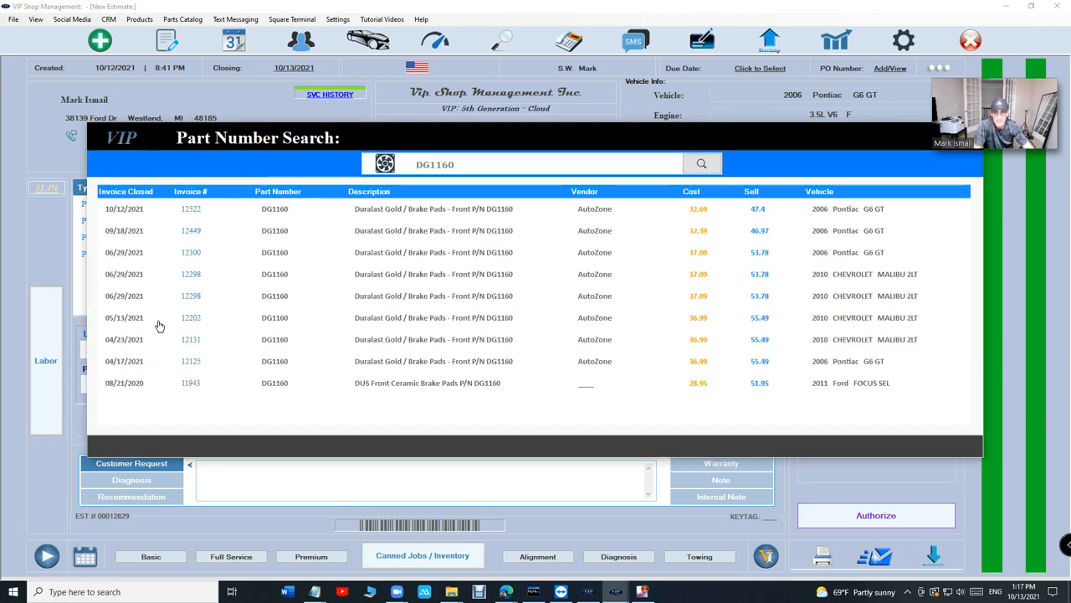
mouse_move(582, 248)
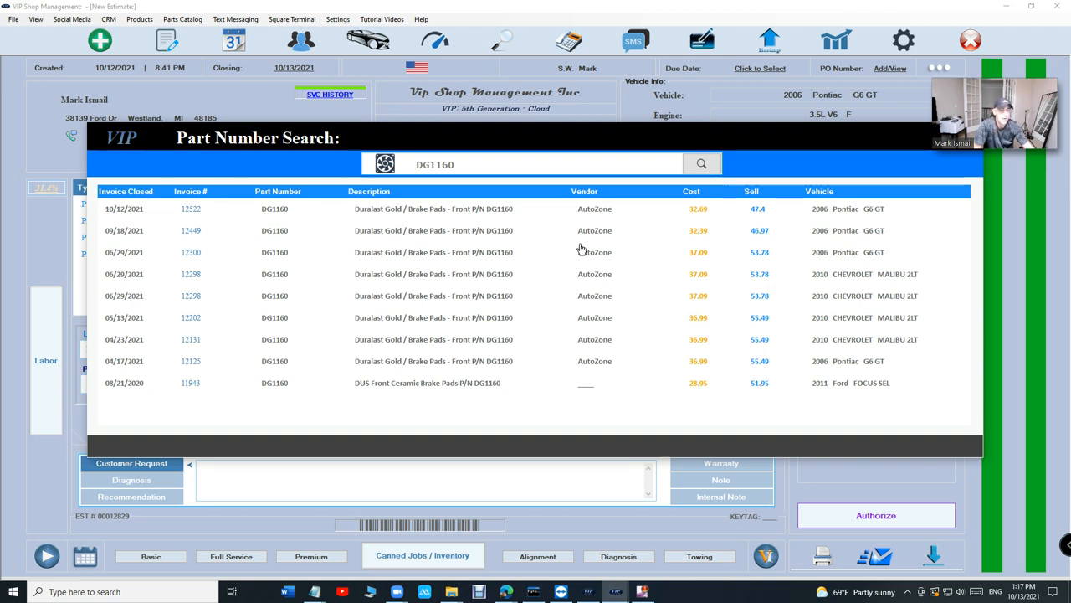
mouse_move(567, 231)
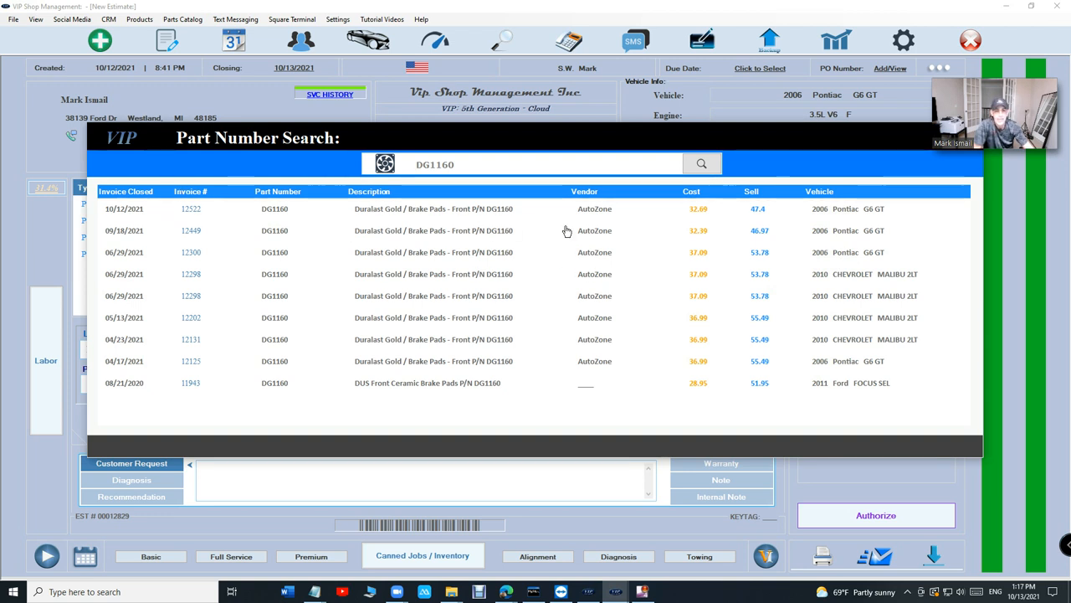
mouse_move(164, 323)
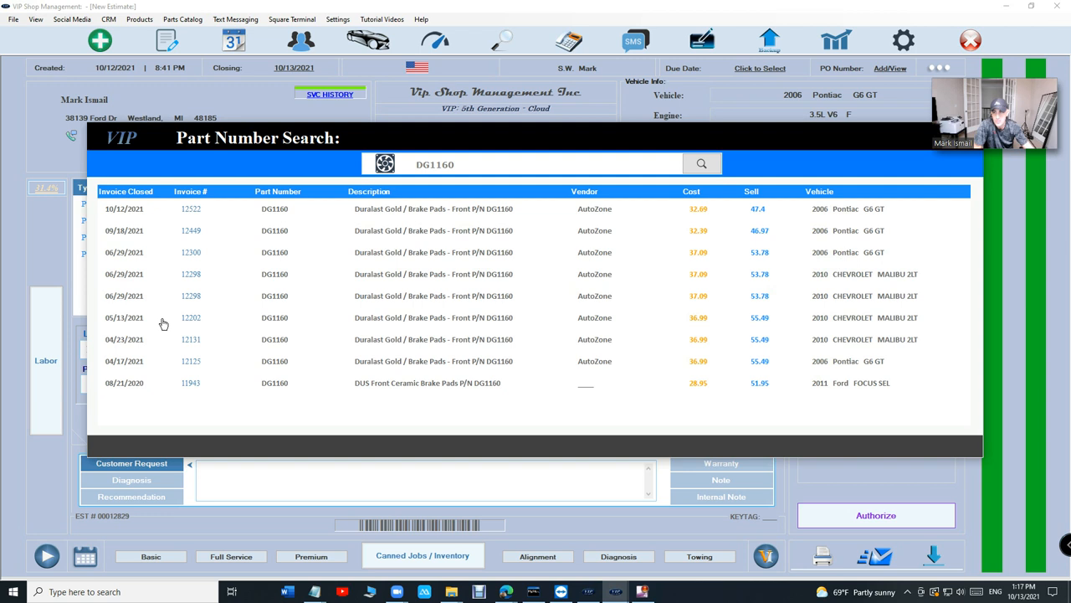
mouse_move(121, 208)
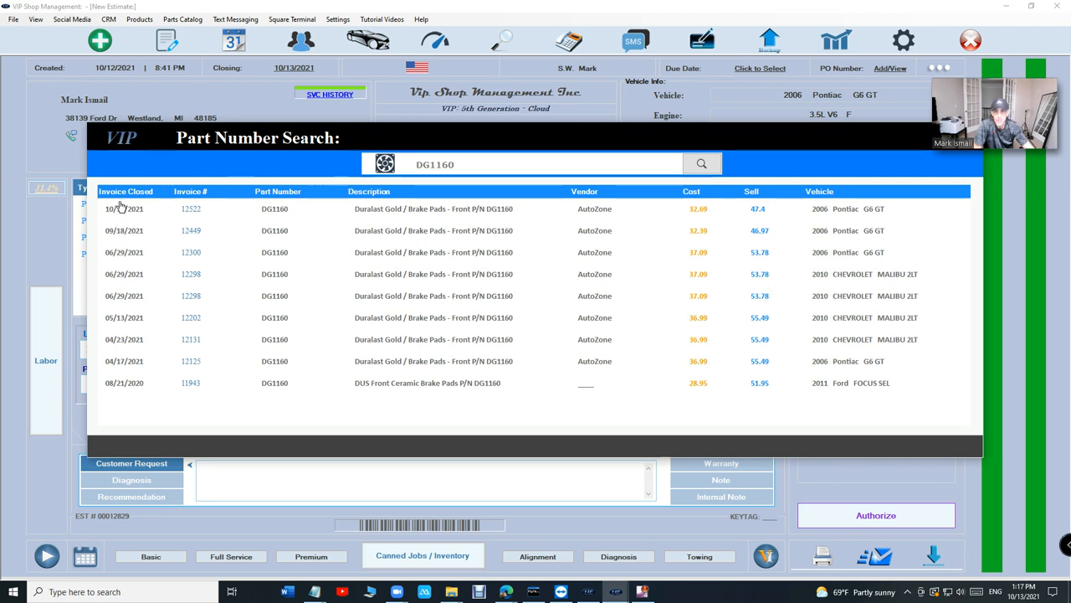
mouse_move(249, 281)
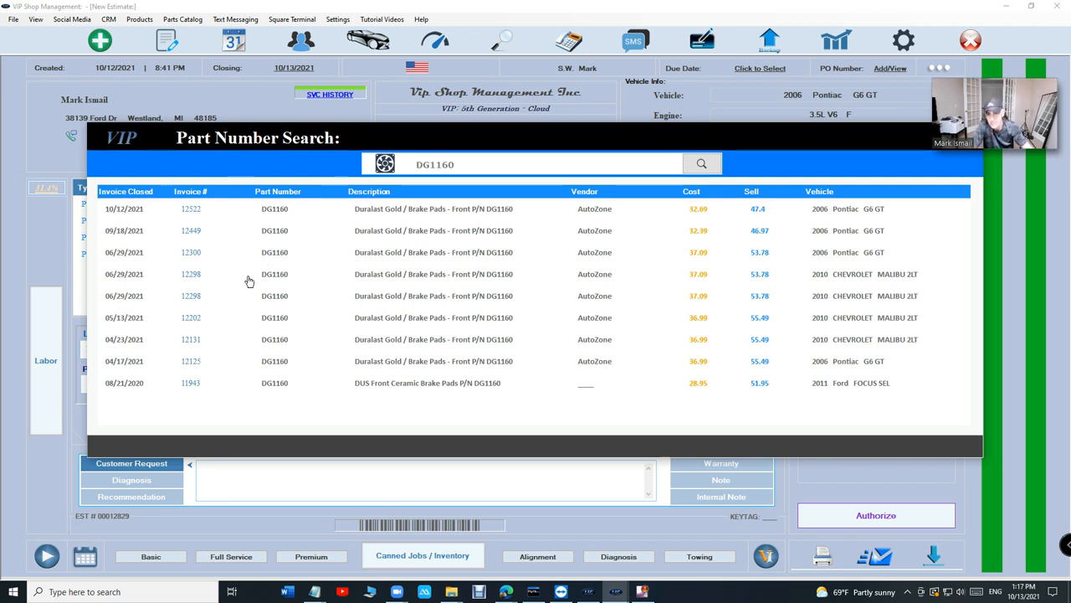
mouse_move(357, 300)
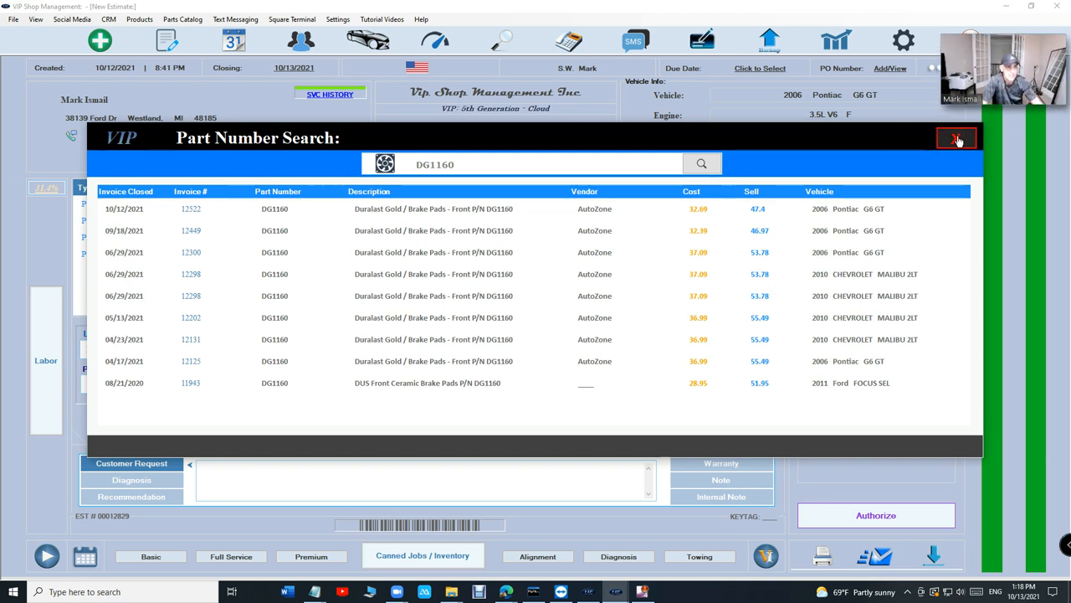
Close the DG1160 part history popup.
left_click(957, 138)
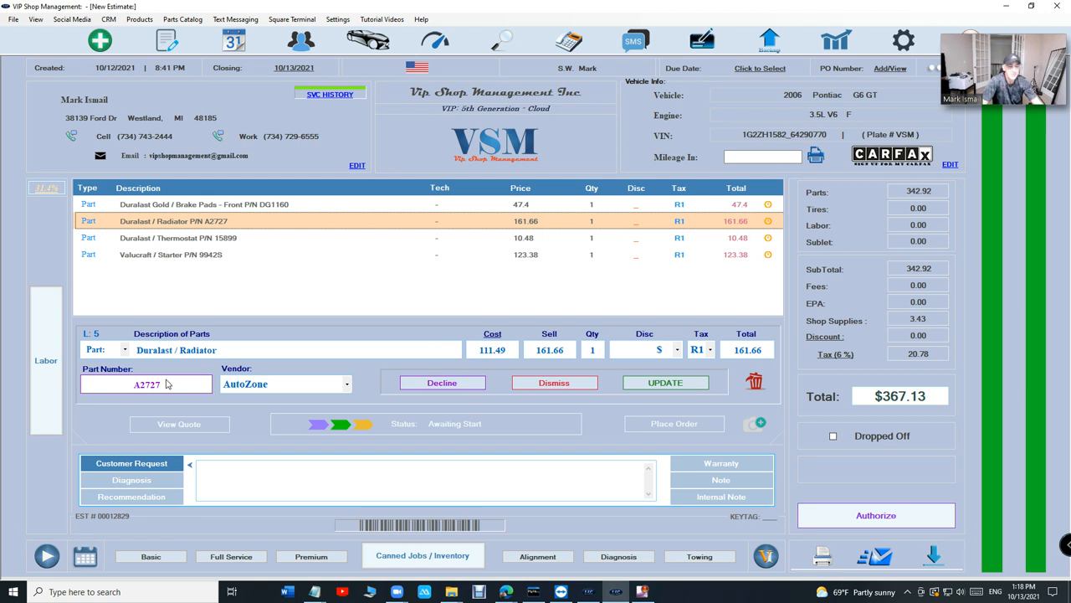
left_click(147, 384)
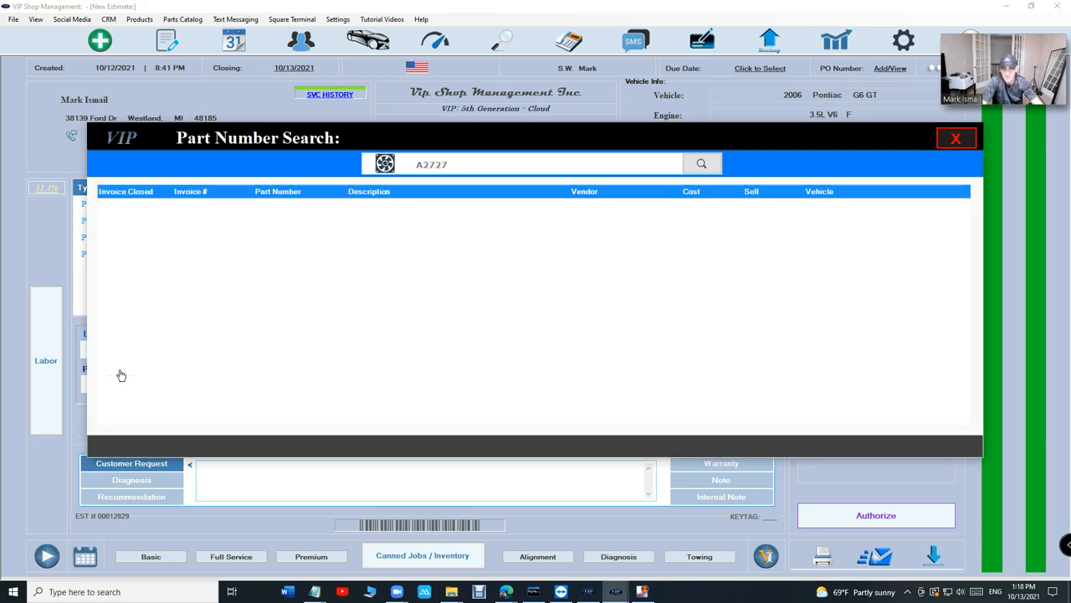
left_click(702, 163)
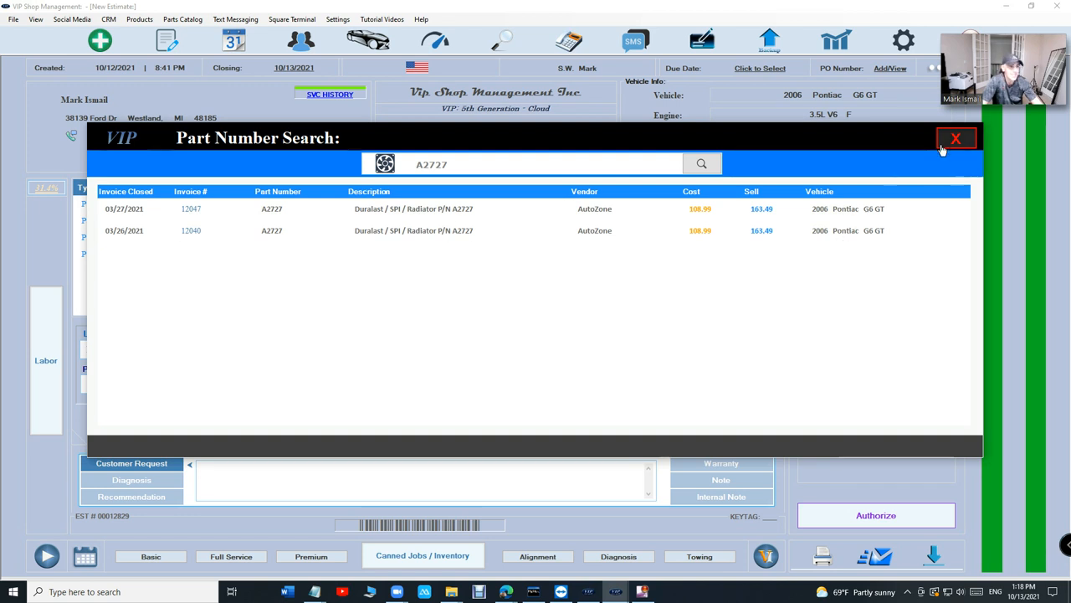
left_click(956, 138)
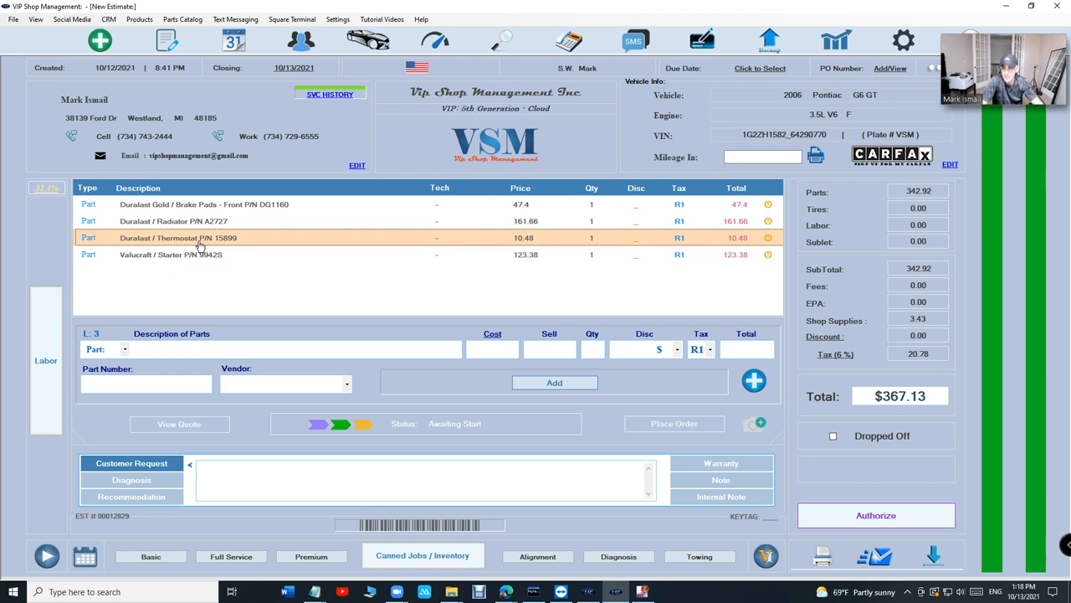
left_click(178, 237)
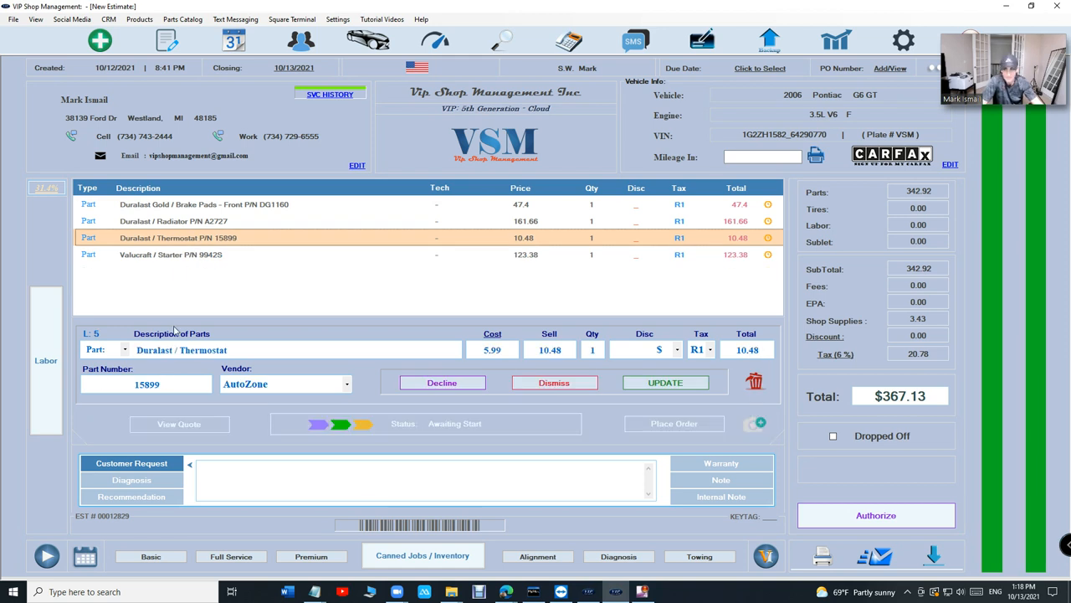
left_click(185, 255)
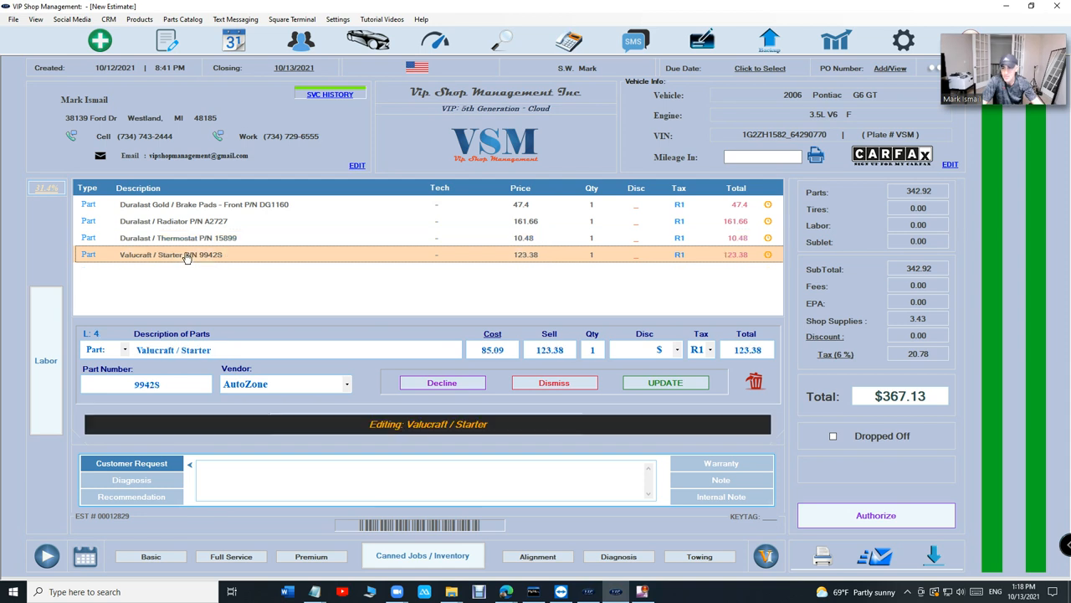
left_click(665, 382)
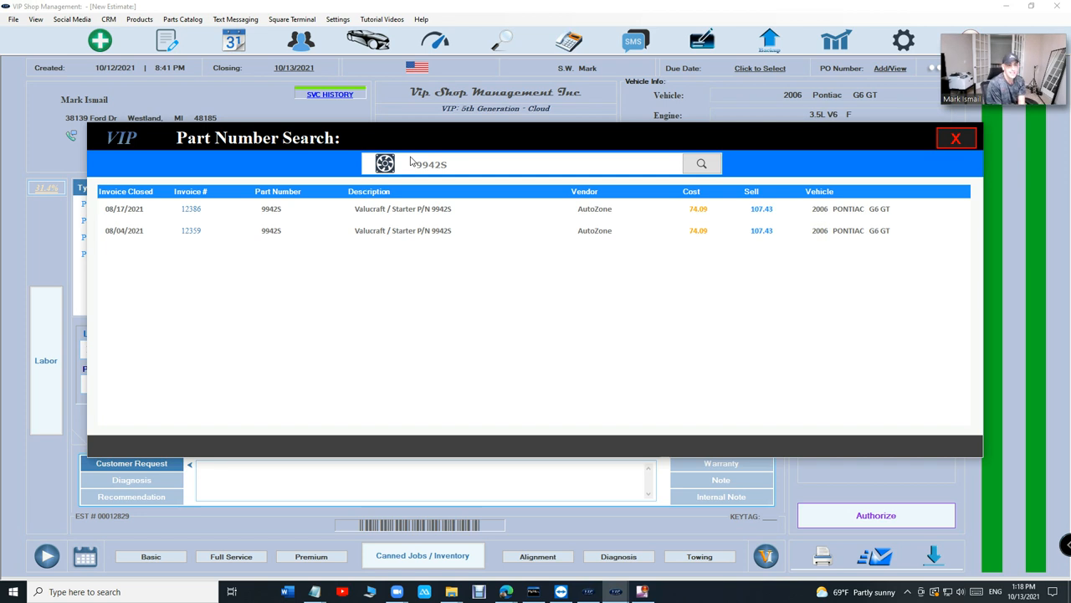
mouse_move(950, 173)
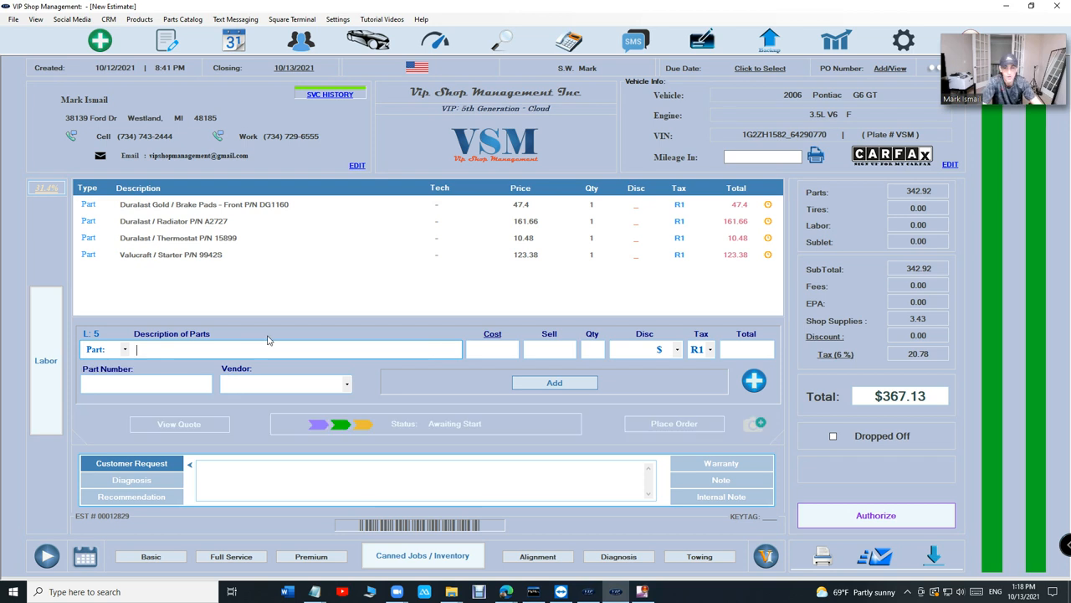
Review the DG1160 brake pad purchase history again, then close it.
left_click(203, 204)
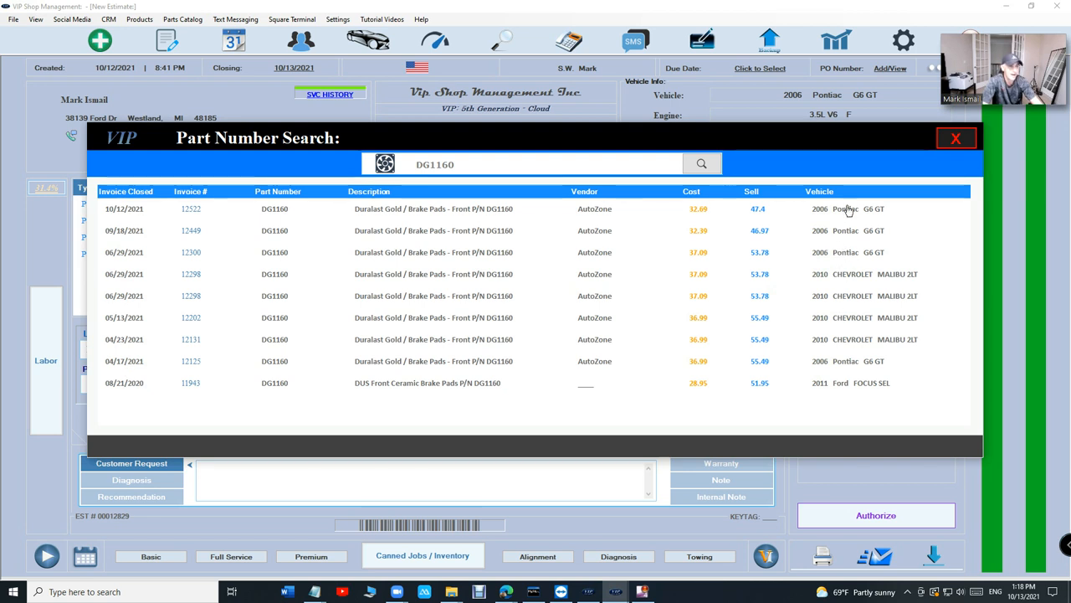
mouse_move(843, 220)
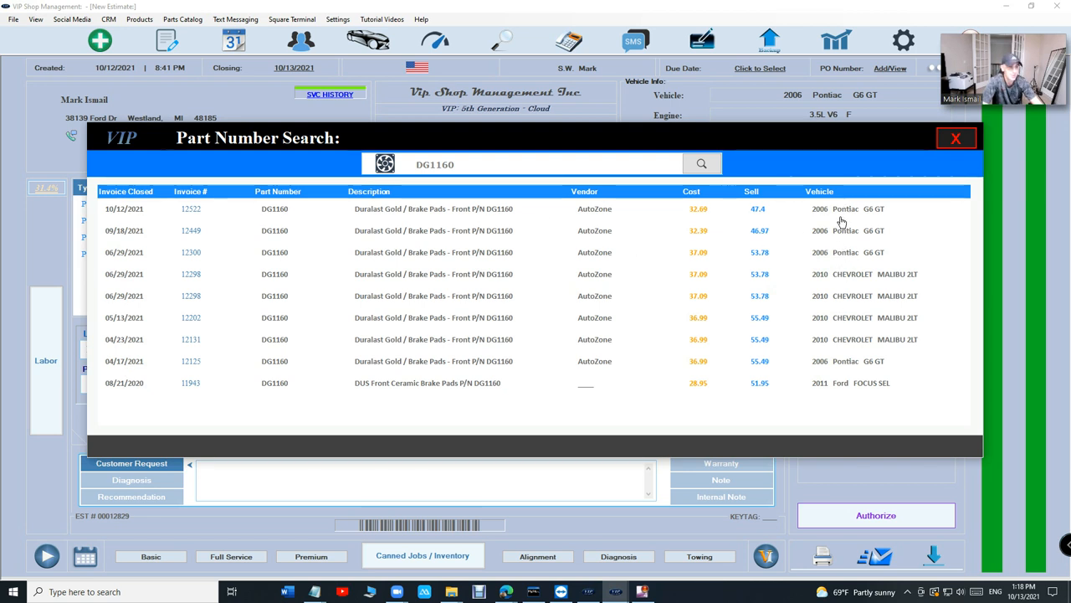
mouse_move(793, 225)
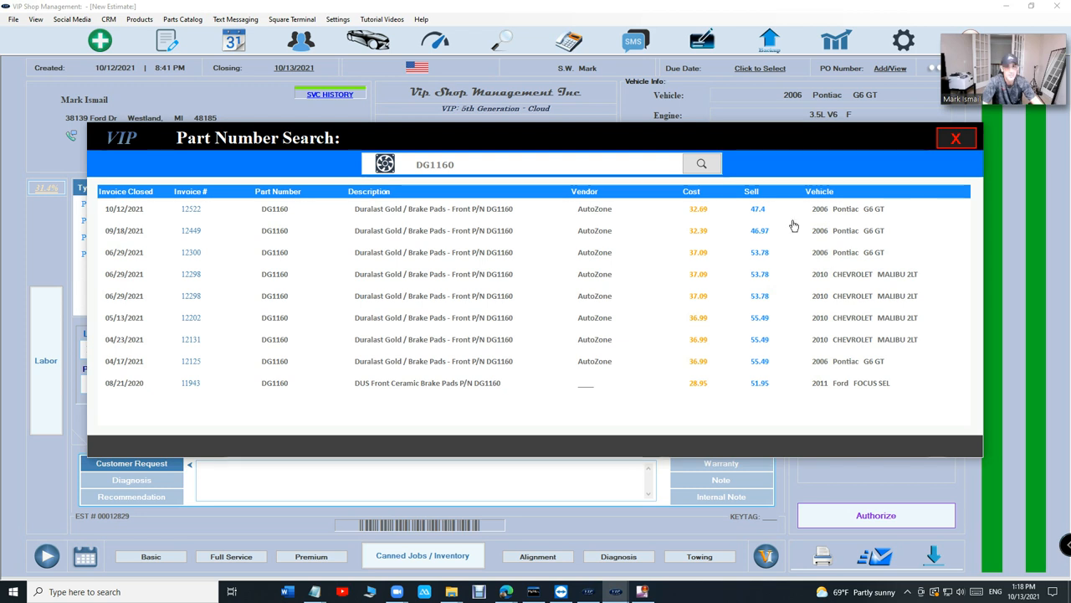
mouse_move(853, 250)
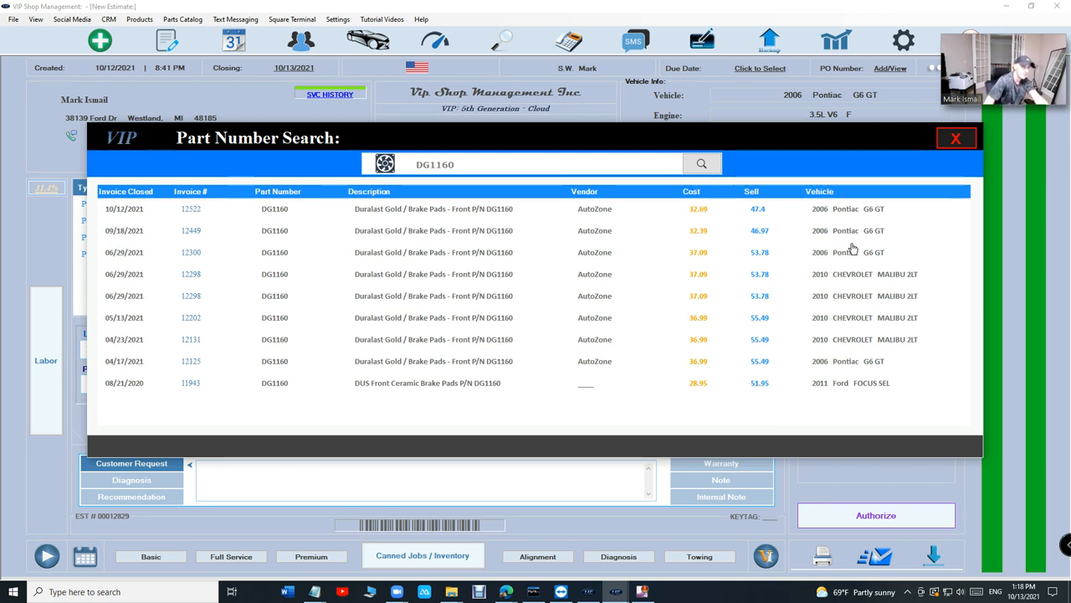
mouse_move(725, 387)
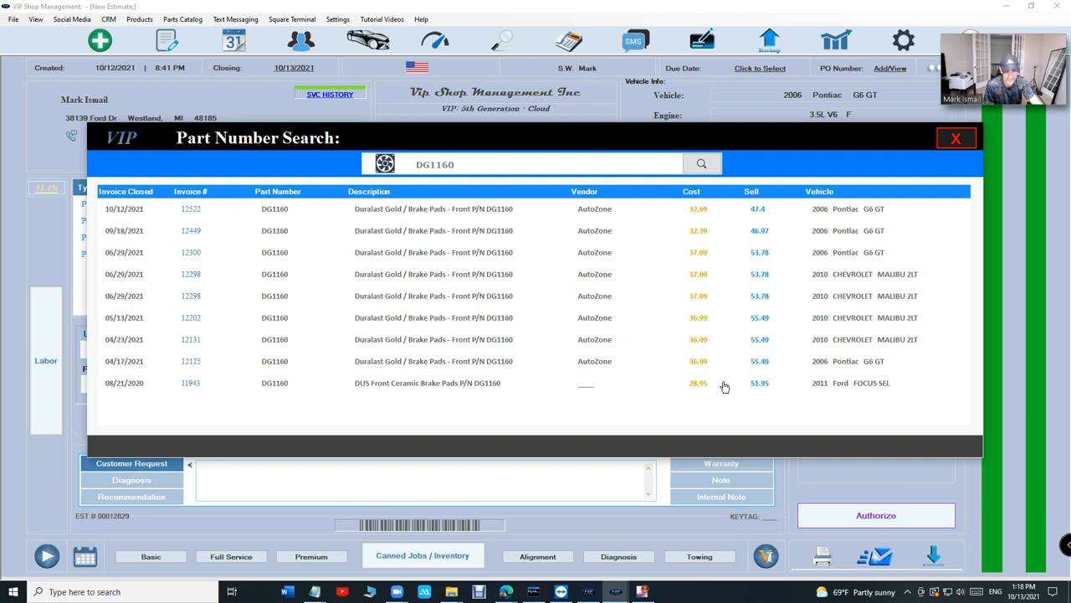
mouse_move(972, 162)
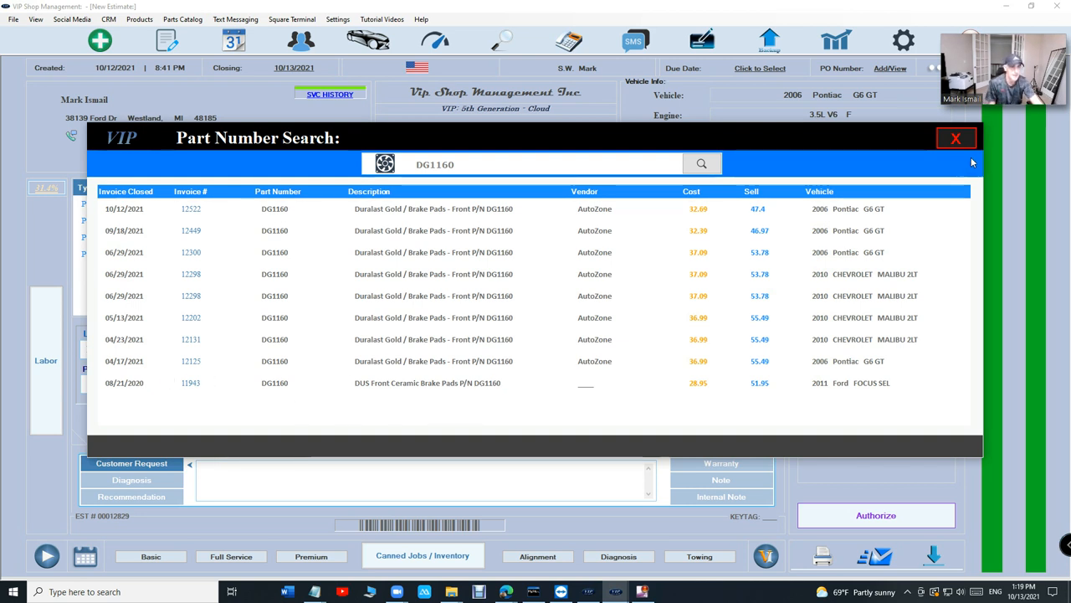
left_click(956, 138)
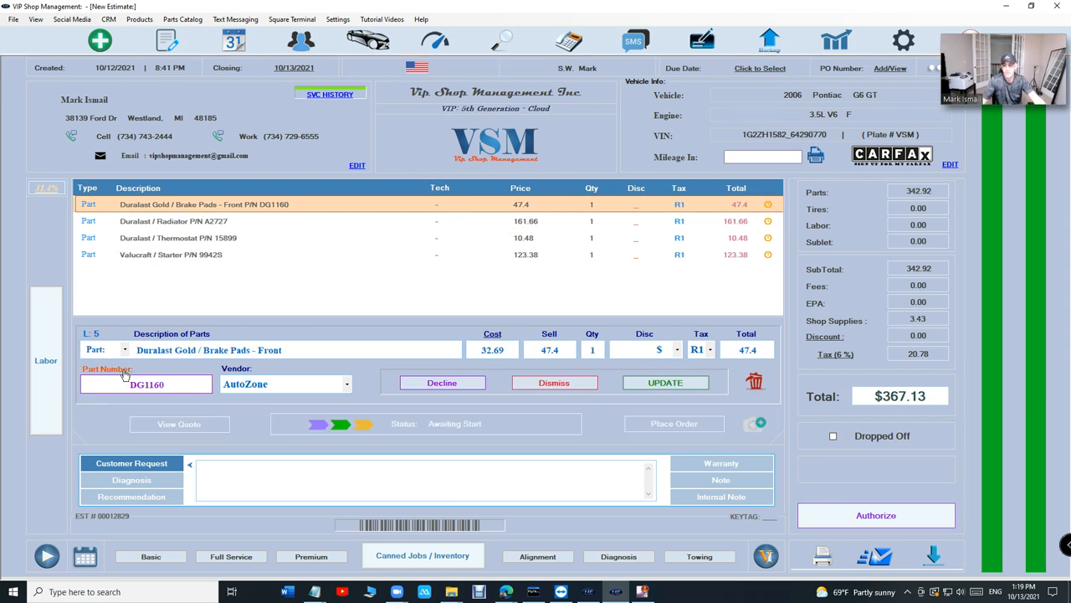
left_click(147, 383)
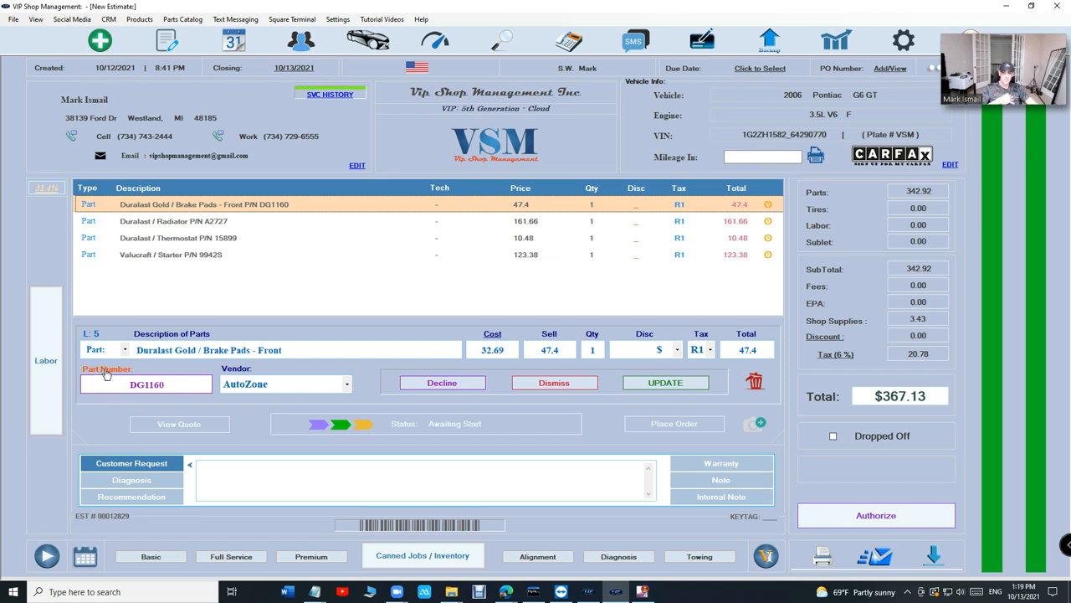
left_click(146, 383)
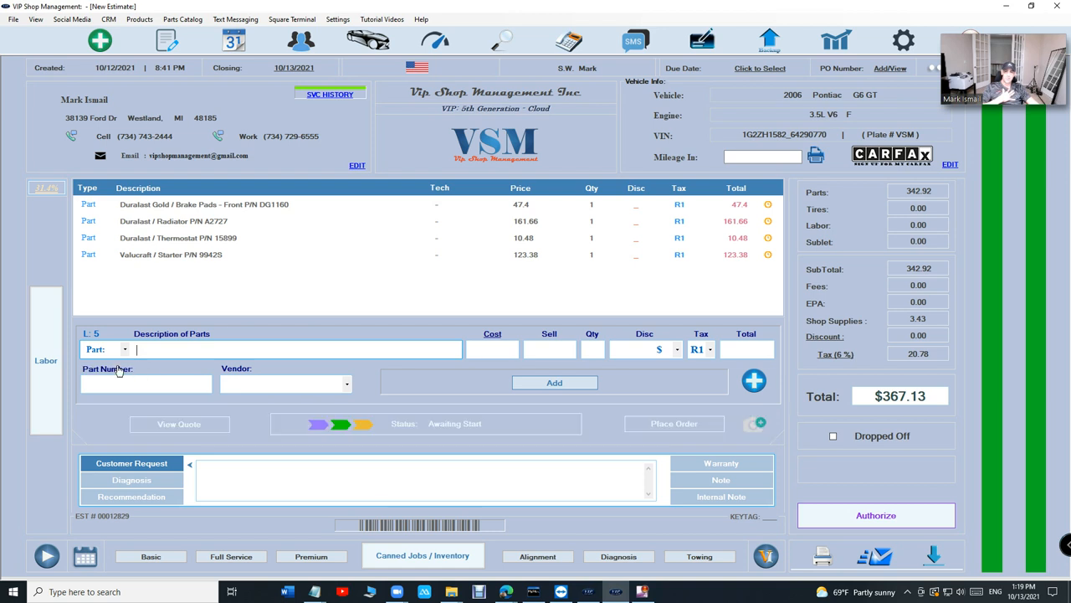
left_click(203, 204)
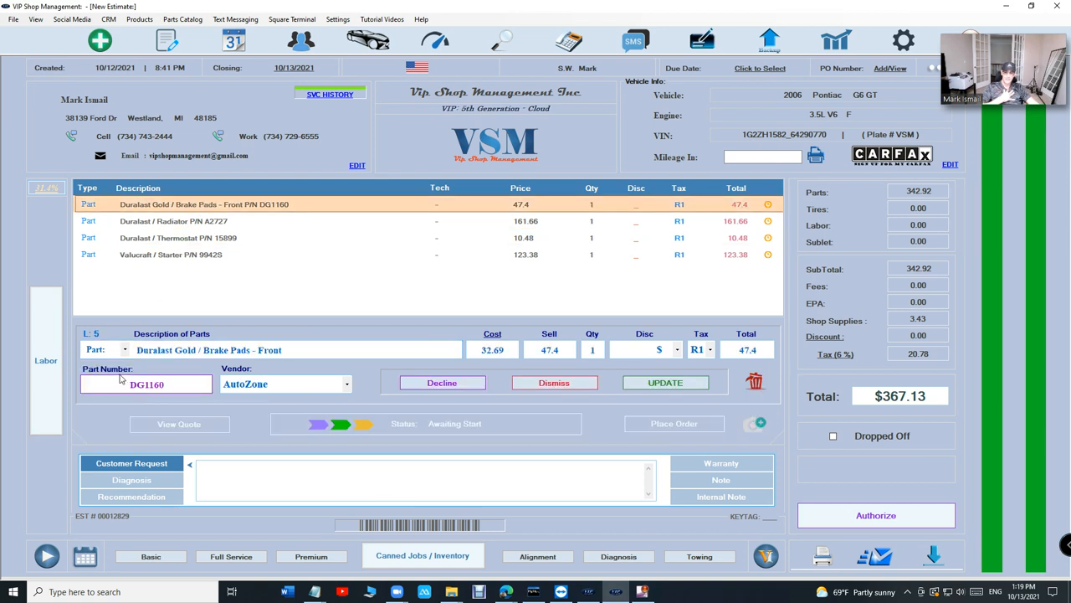
left_click(147, 383)
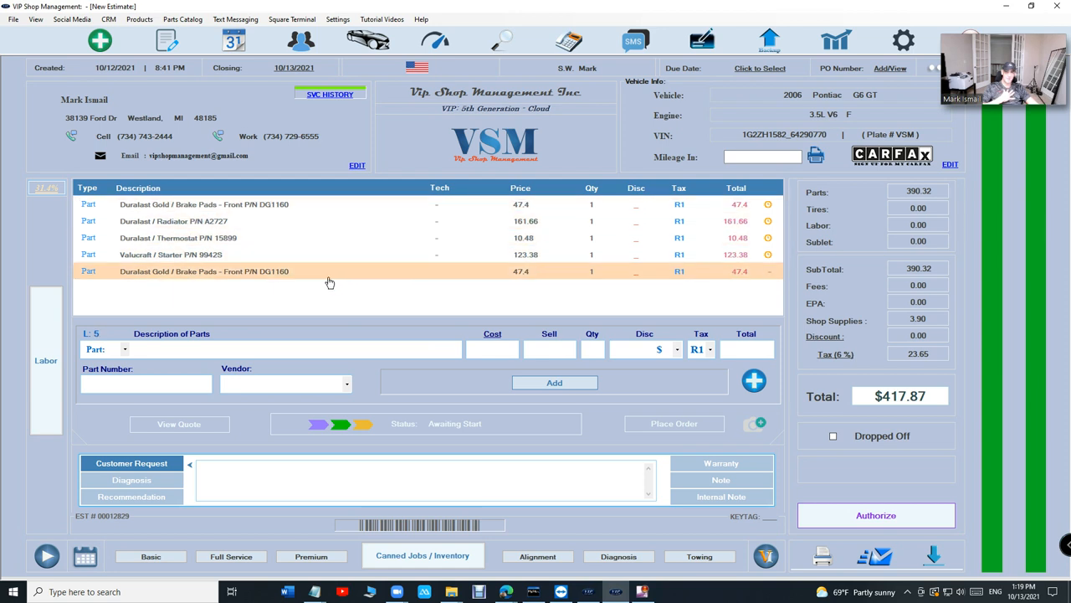
left_click(329, 271)
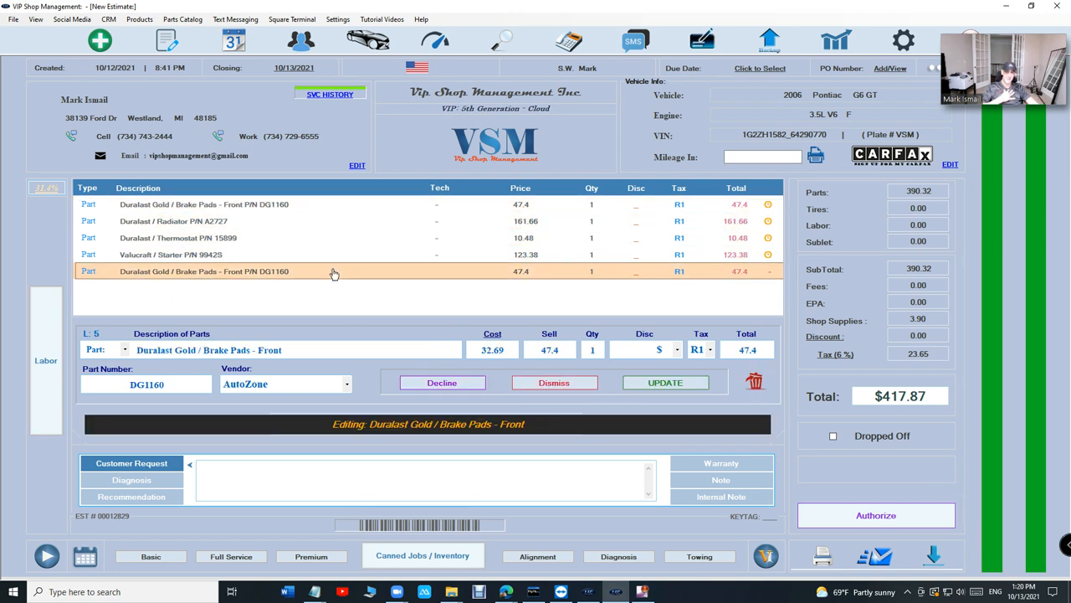
left_click(754, 381)
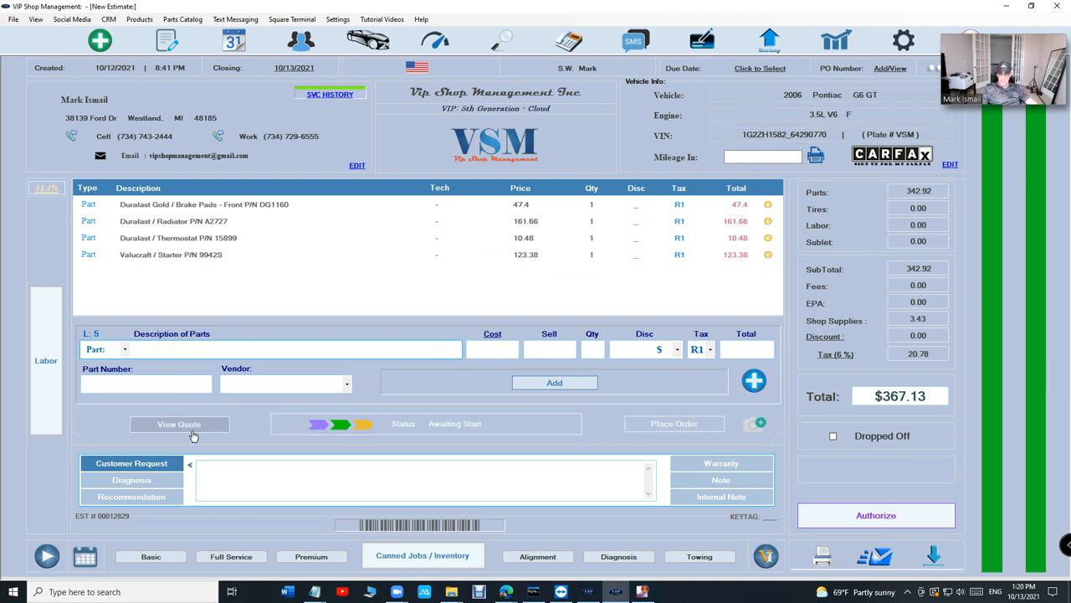
left_click(179, 423)
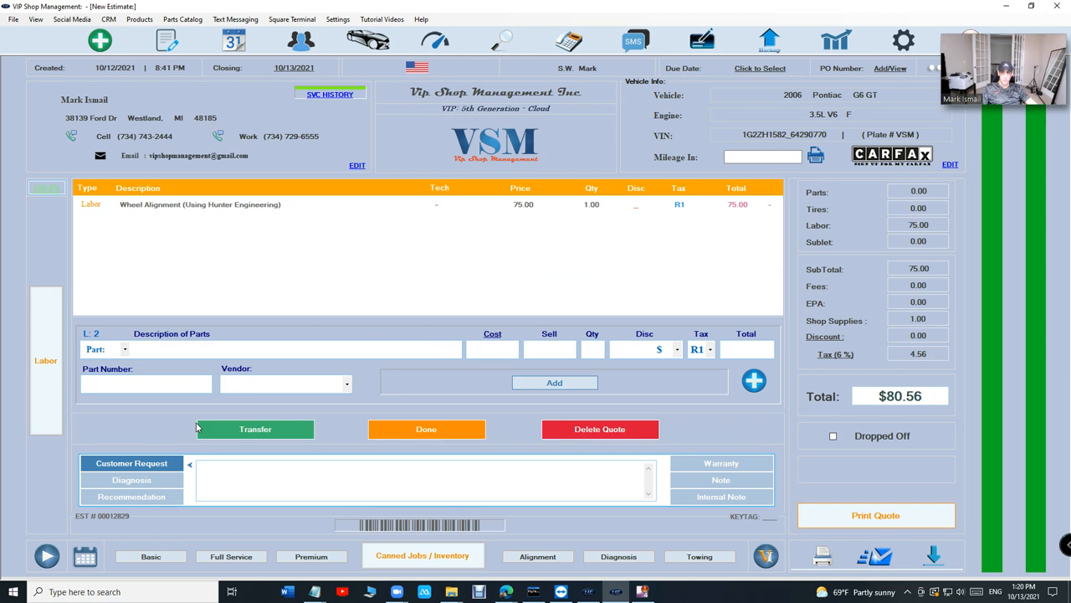
Transfer the Wheel Alignment labor item from the quote to the estimate, then reopen the quote.
left_click(231, 556)
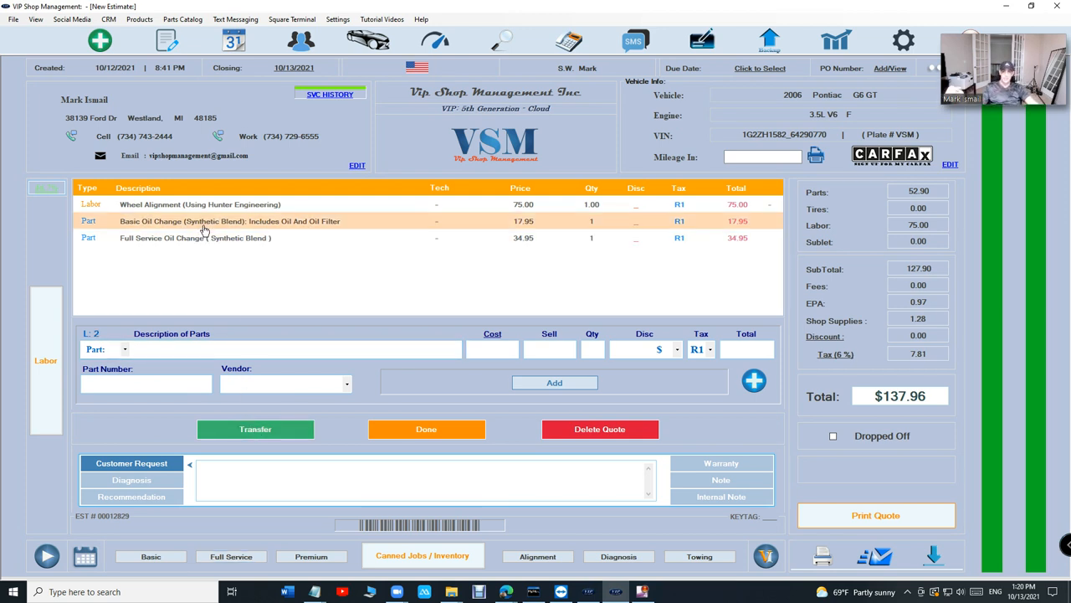
left_click(210, 205)
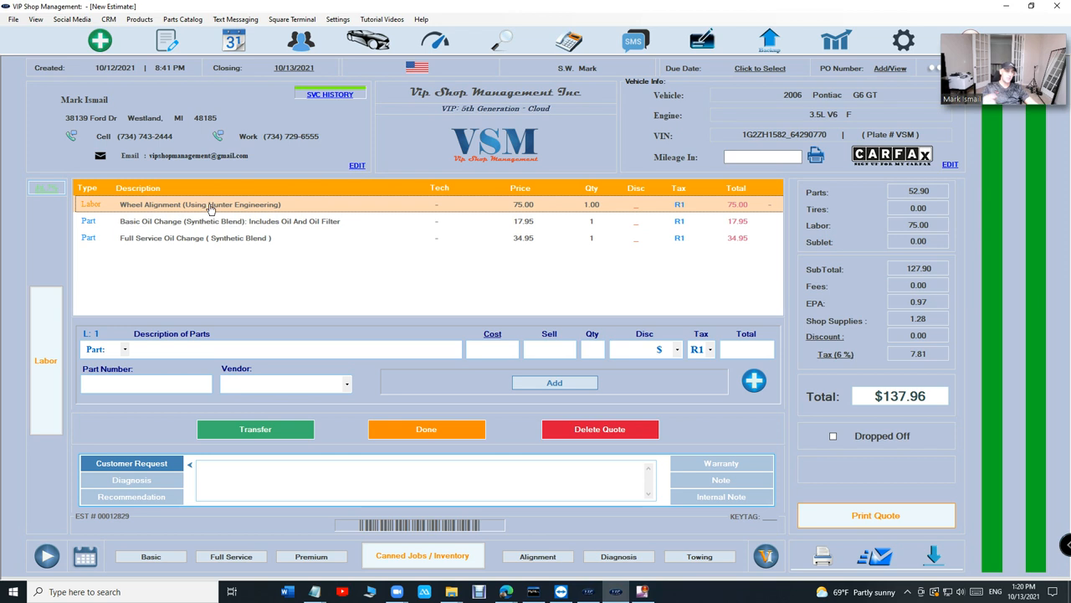
left_click(255, 429)
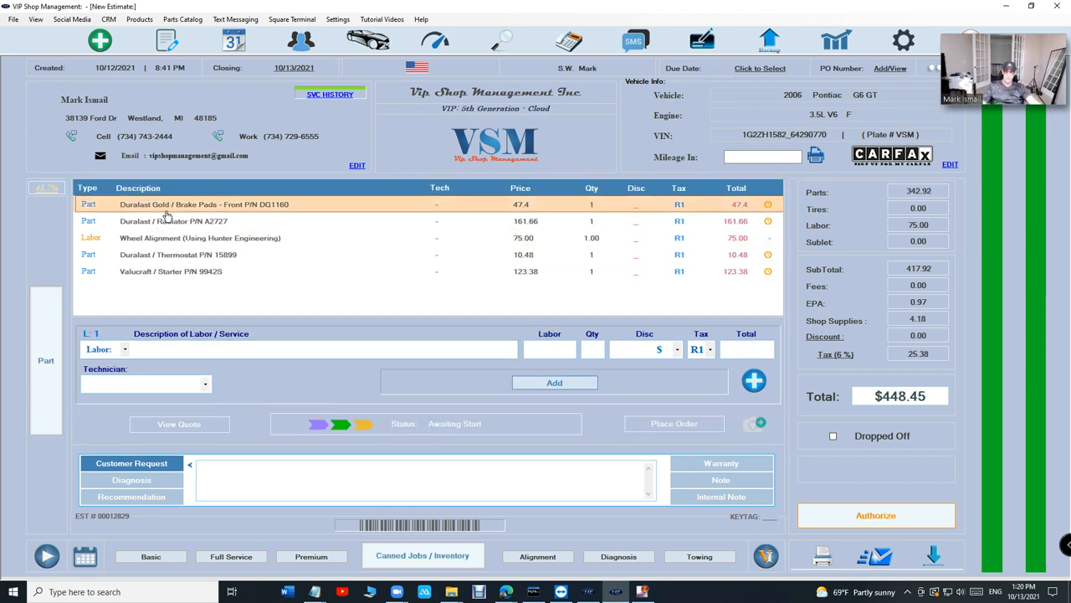
left_click(199, 237)
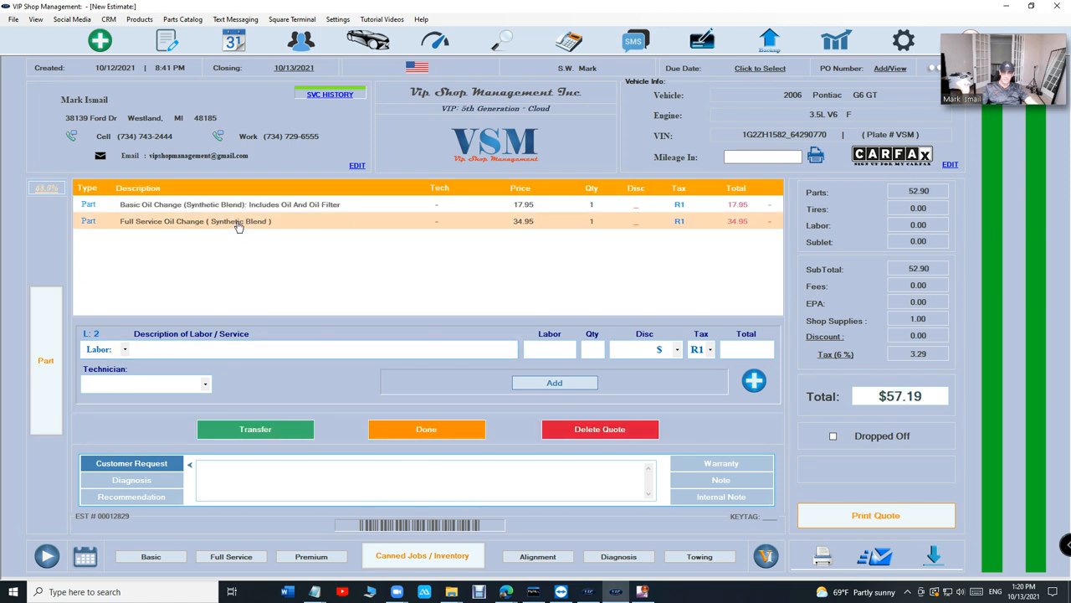
Transfer the Full Service Oil Change and brake-pad items out of the quote.
left_click(255, 429)
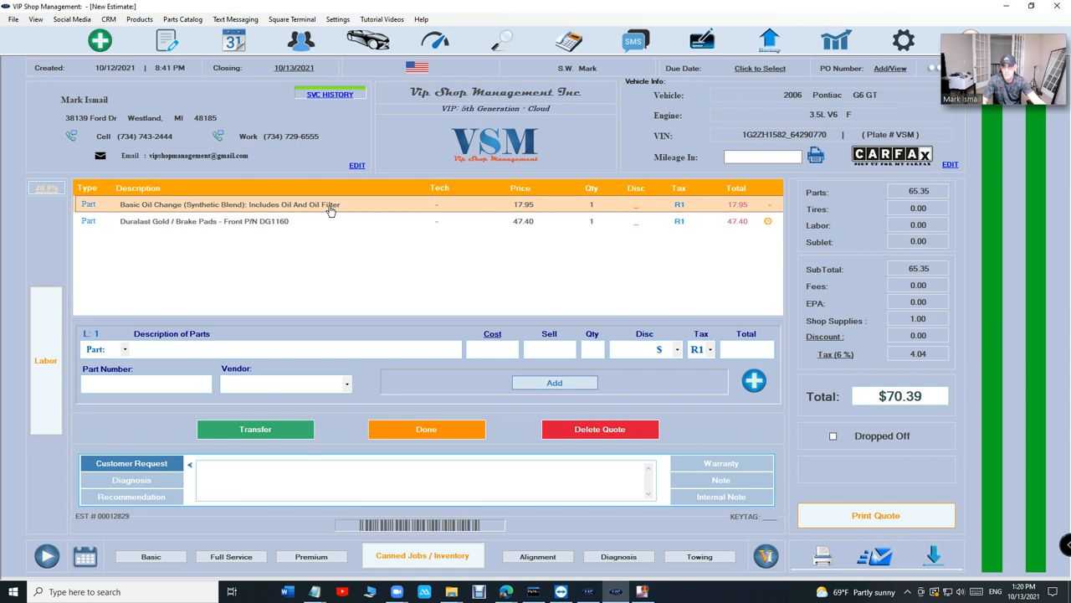
left_click(201, 221)
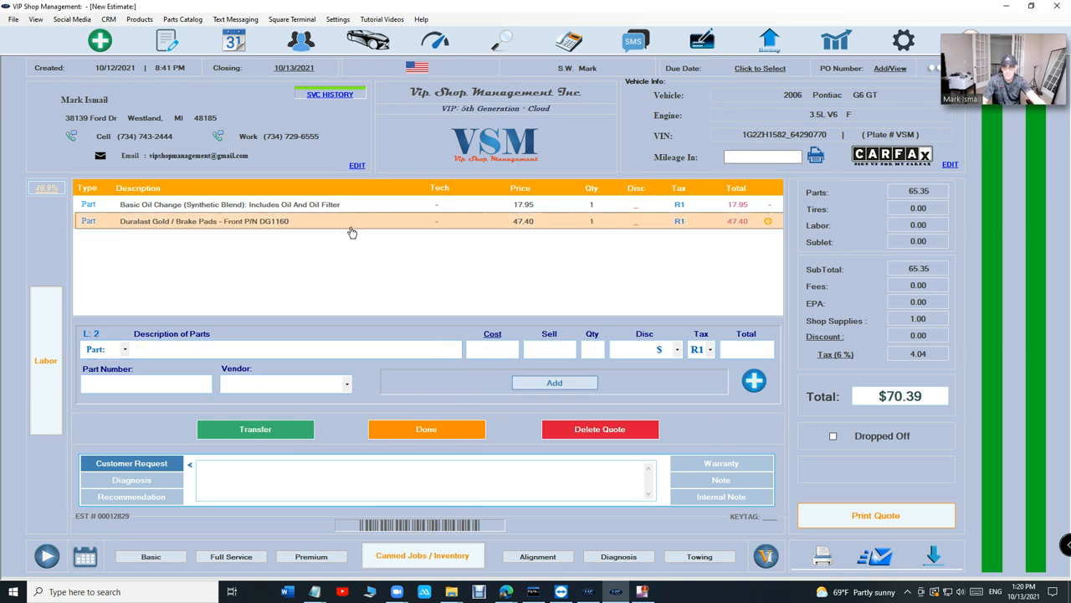
left_click(767, 221)
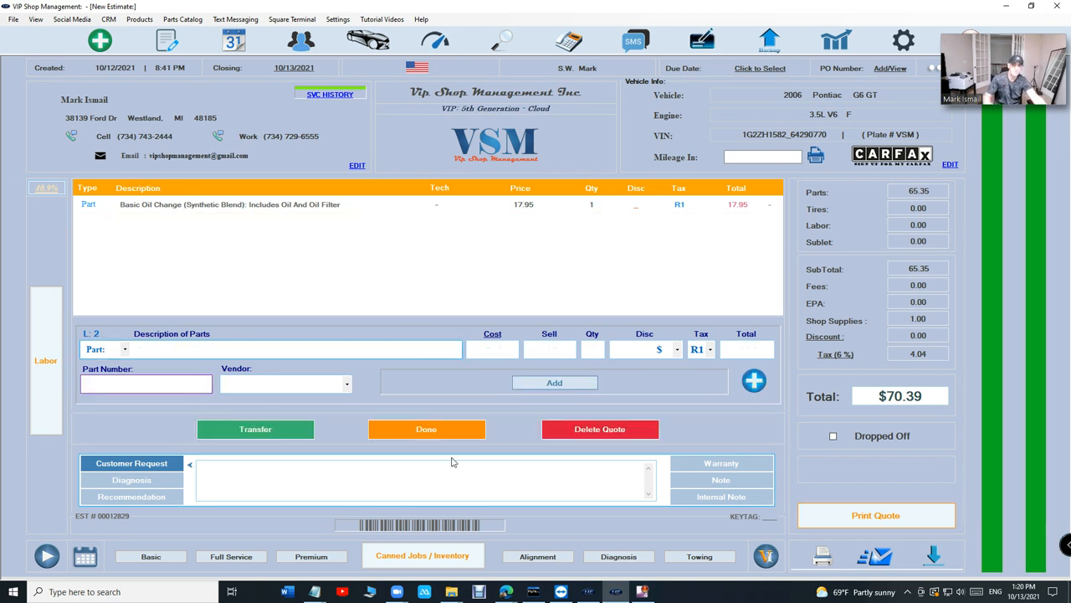